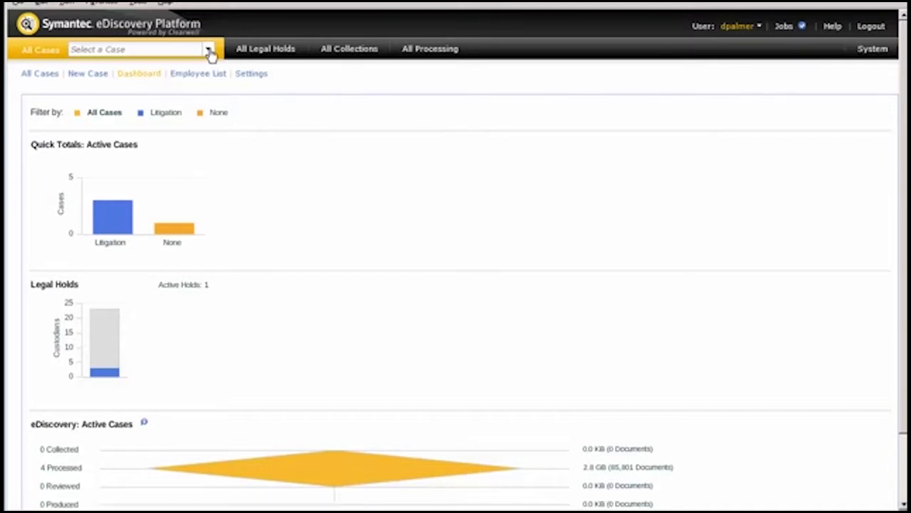
- Select Legal Users Course Case 1 from the case list
click(208, 50)
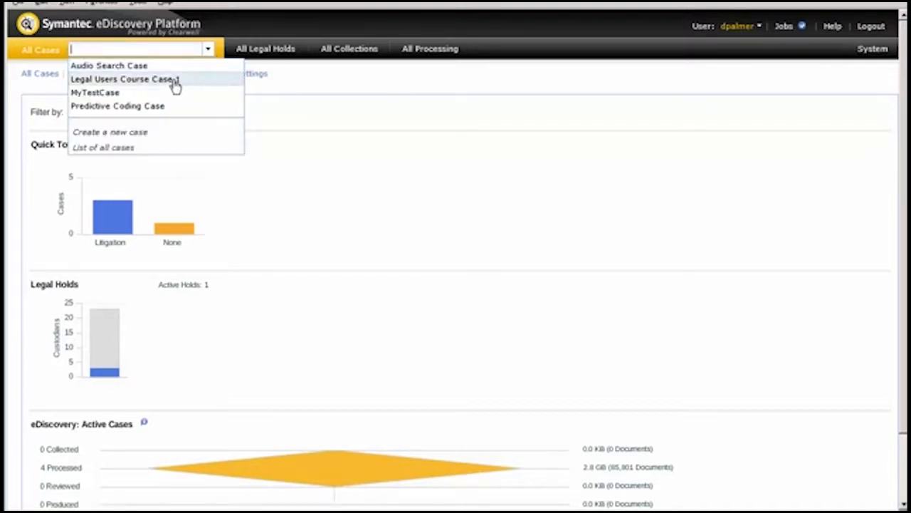
click(135, 78)
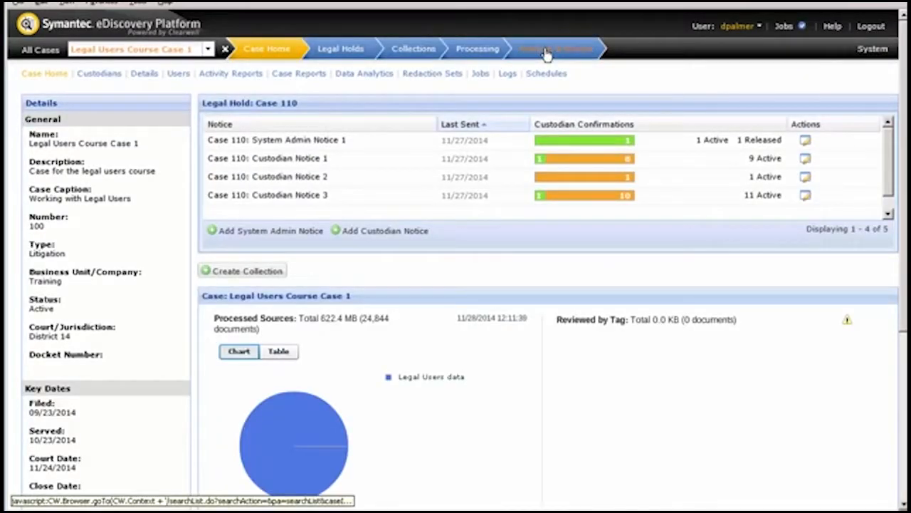
- Open Advanced Search under Analysis & Review and clear any previous criteria
click(549, 48)
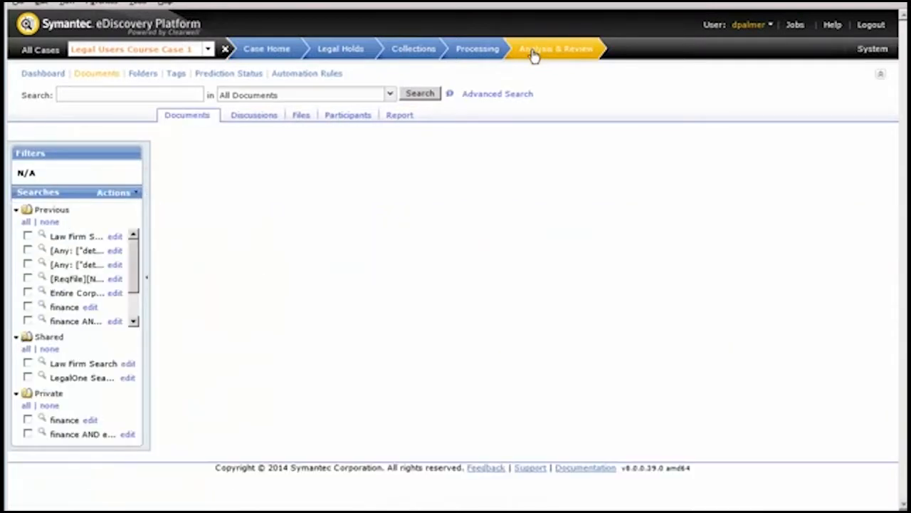
mouse_move(499, 101)
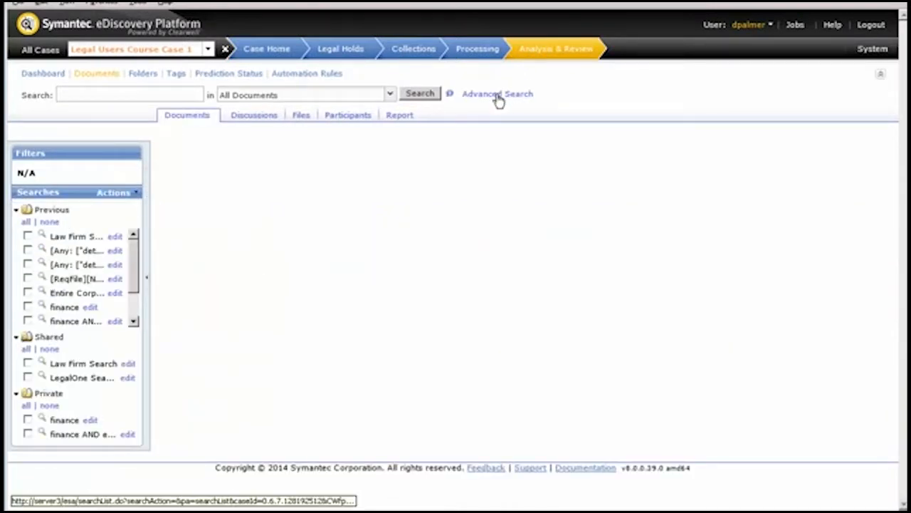
click(497, 93)
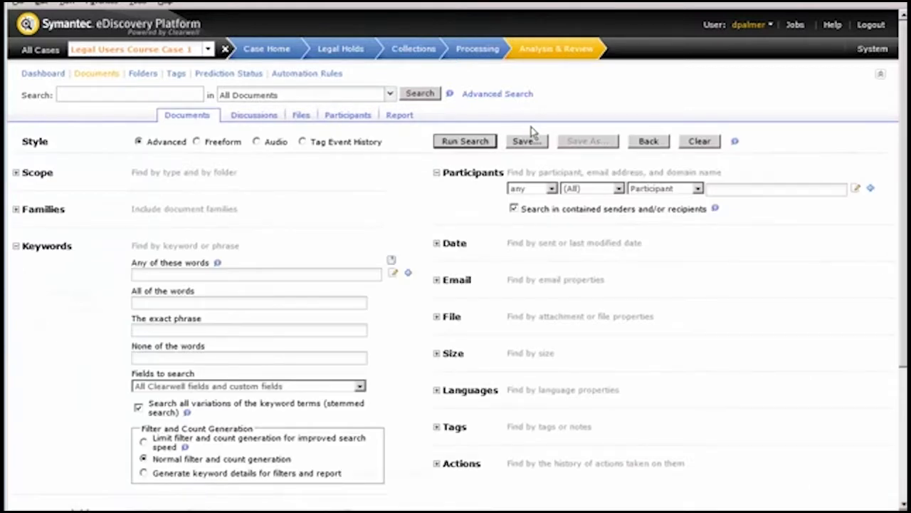
mouse_move(706, 150)
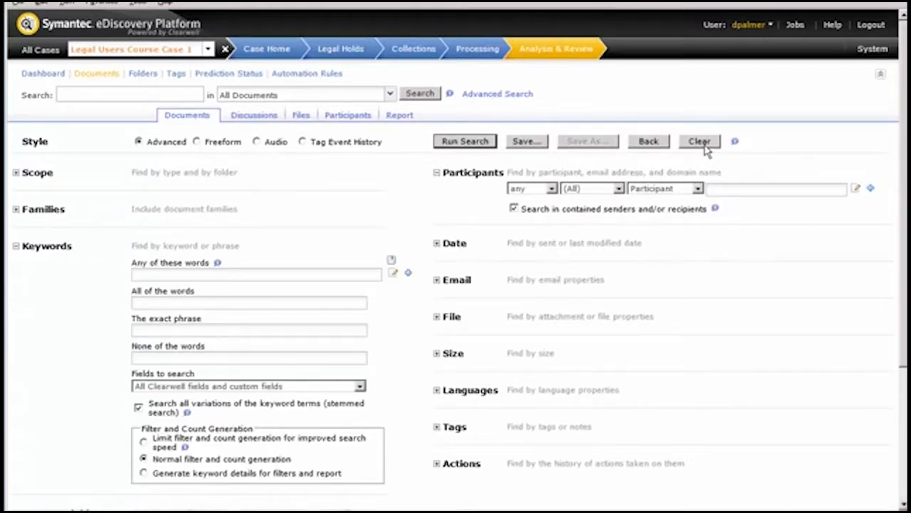
click(700, 141)
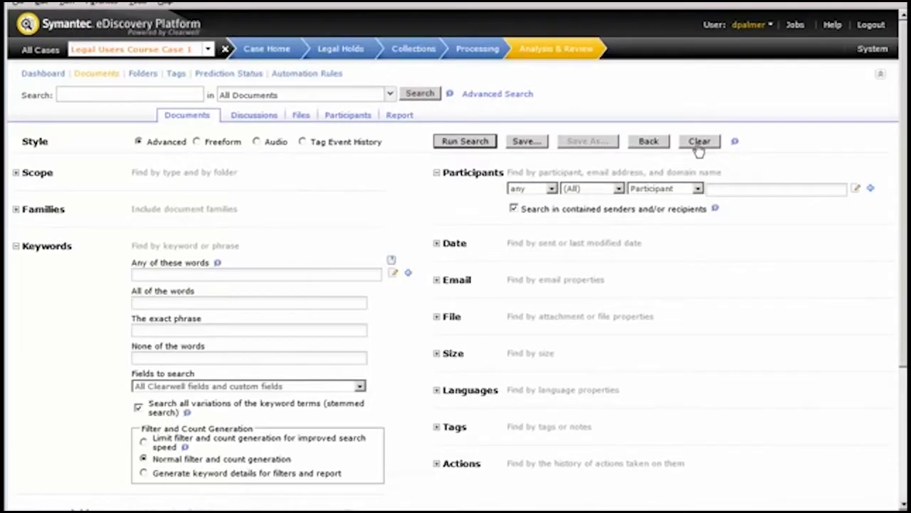
mouse_move(240, 156)
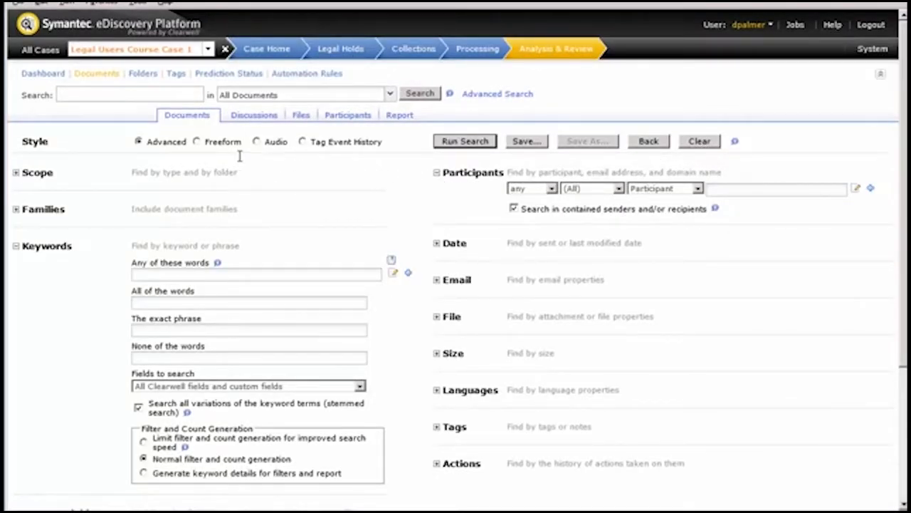
- In Freeform style, enter the message query (u_body:"Inflated Revenue"~5)
click(197, 142)
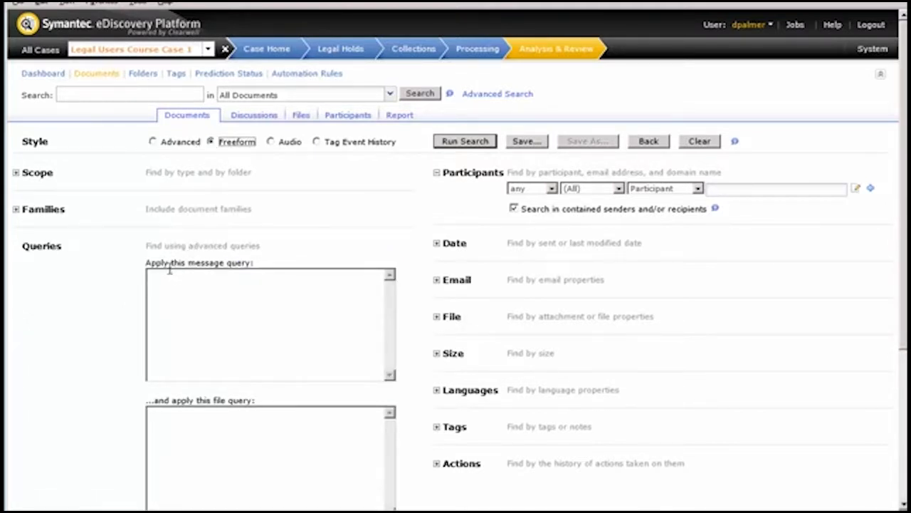
mouse_move(171, 408)
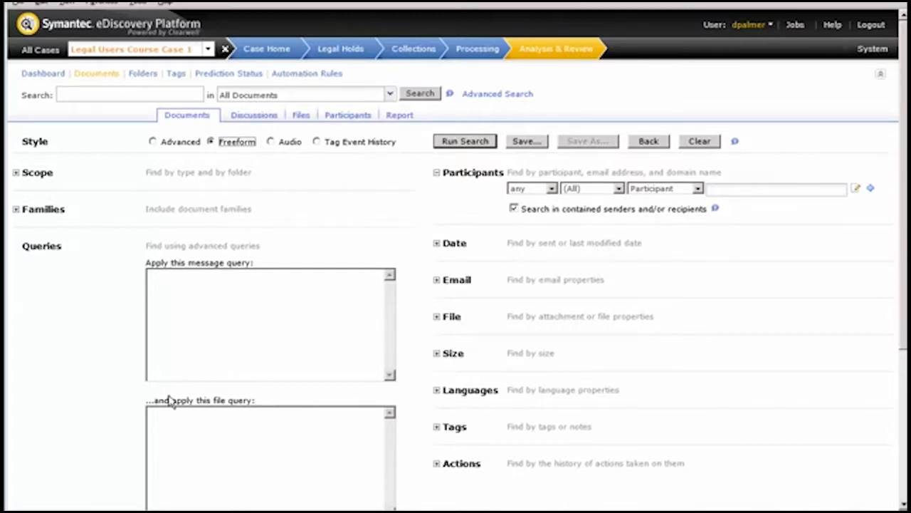
click(162, 301)
text((e_body)
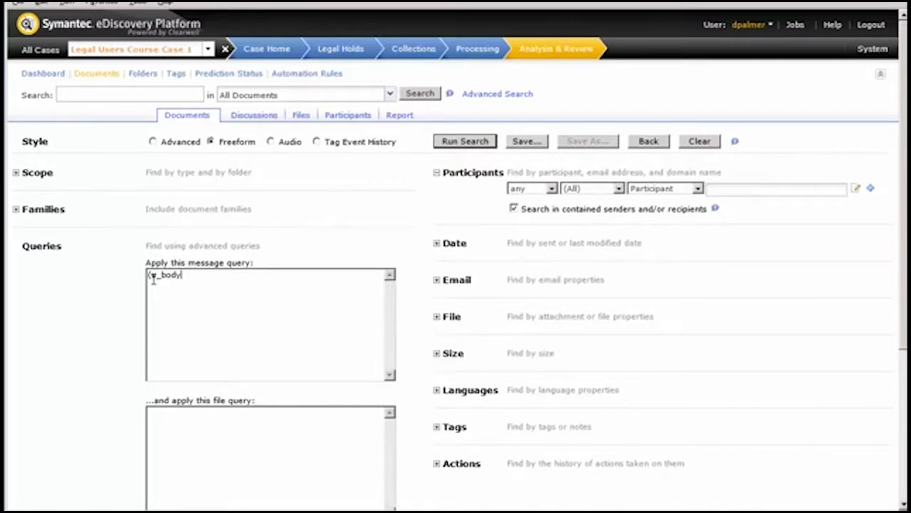
text(:")
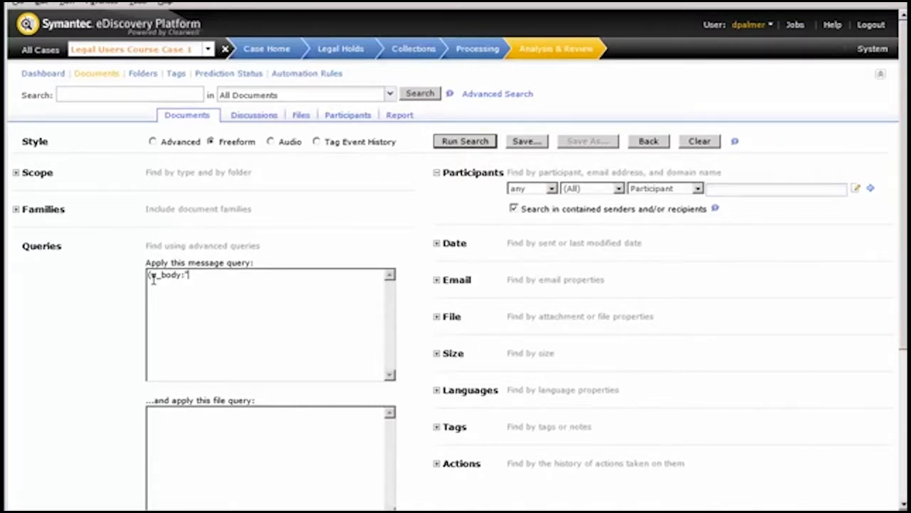
text(Inflated Revenue)
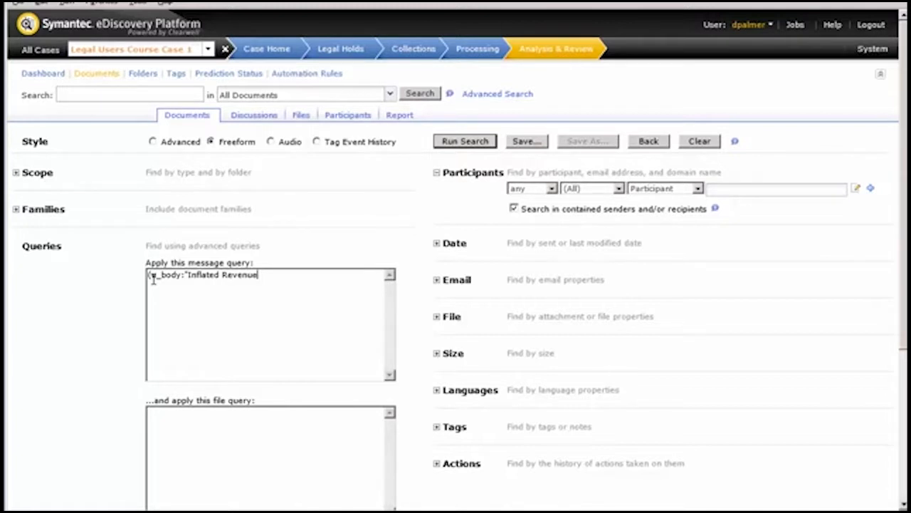
text(")
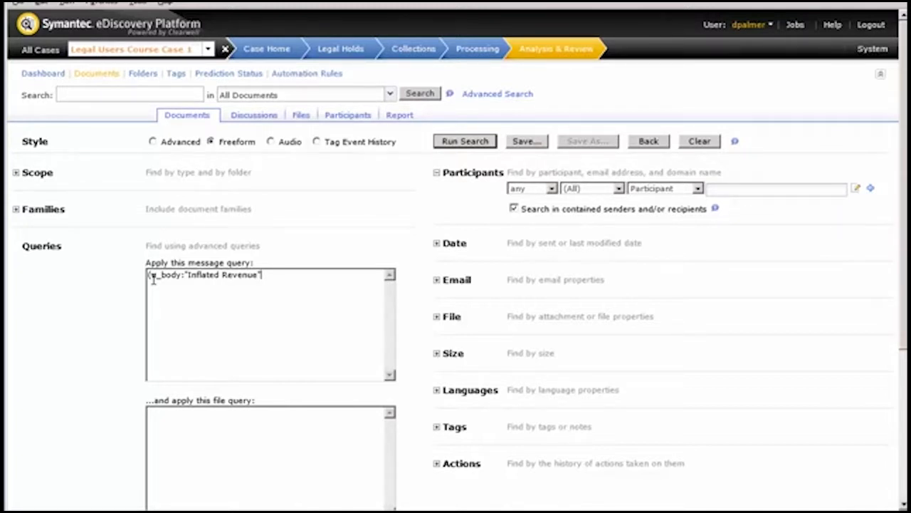
text(~)
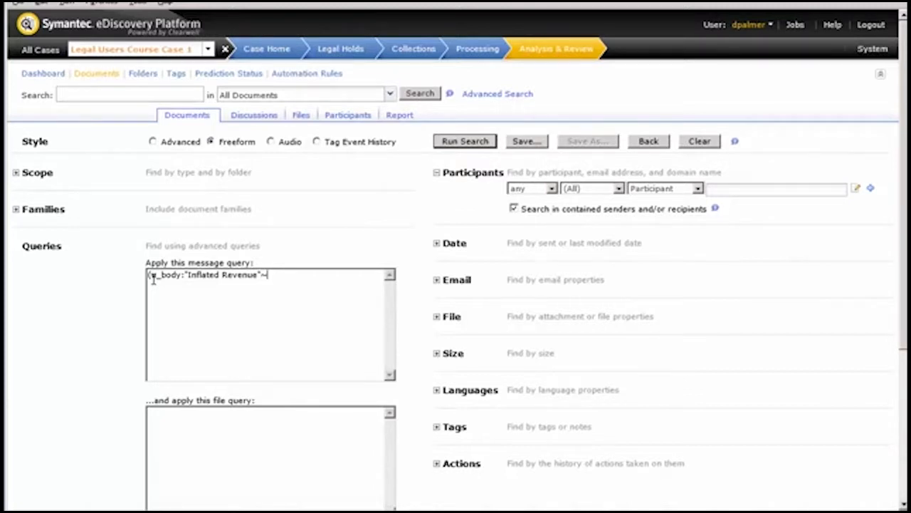
text(~5))
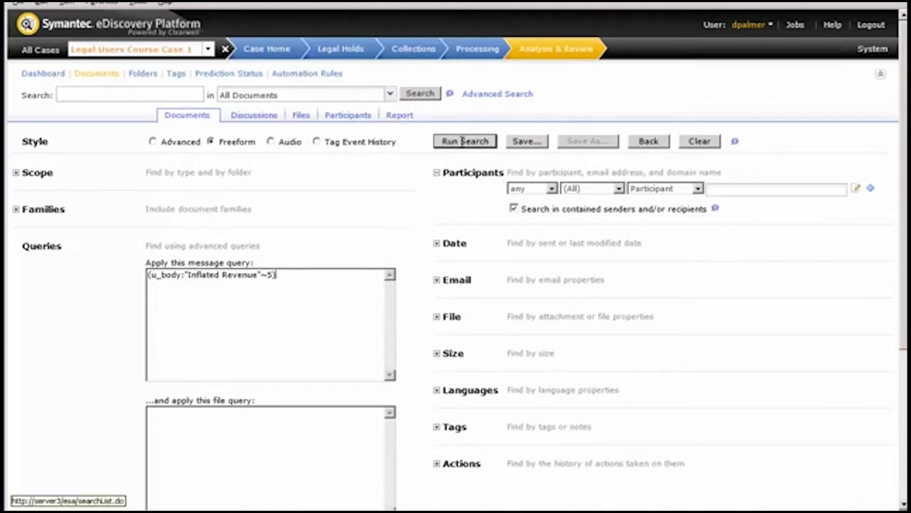
- Run the Inflated Revenue proximity search and scroll through its 5 document results
click(466, 141)
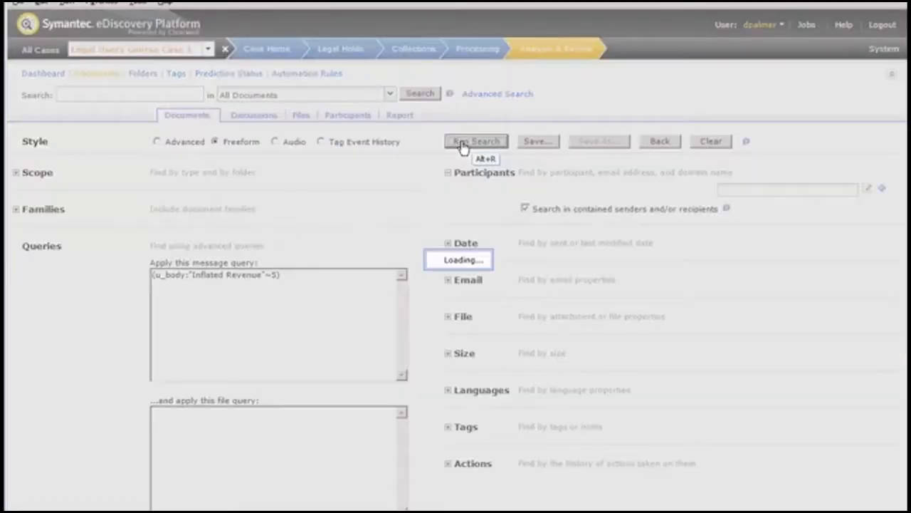
click(475, 141)
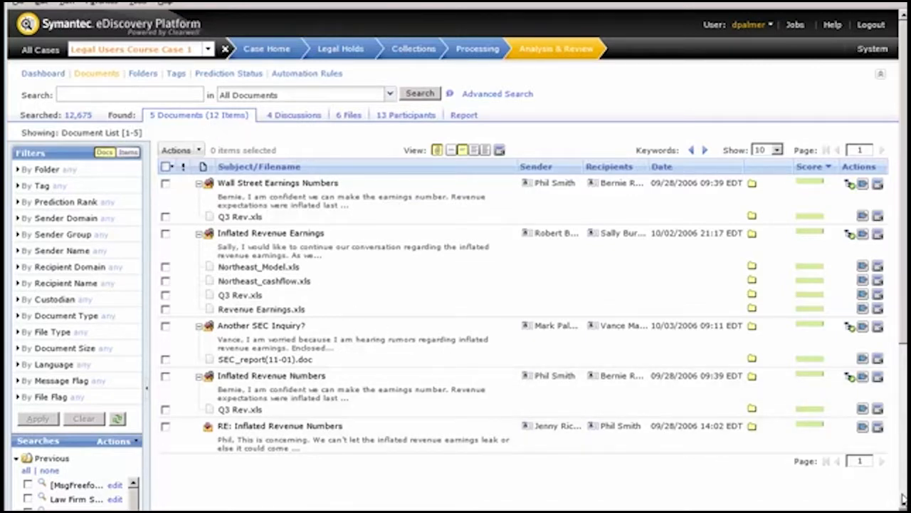
scroll(down, 3)
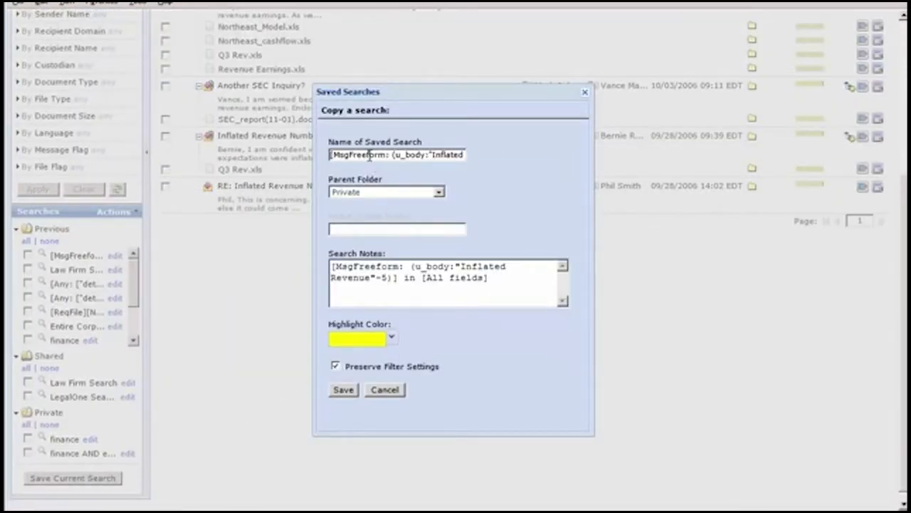
- Rename the search to 'Inflated Revenue' and save it to the Shared folder
triple_click(397, 154)
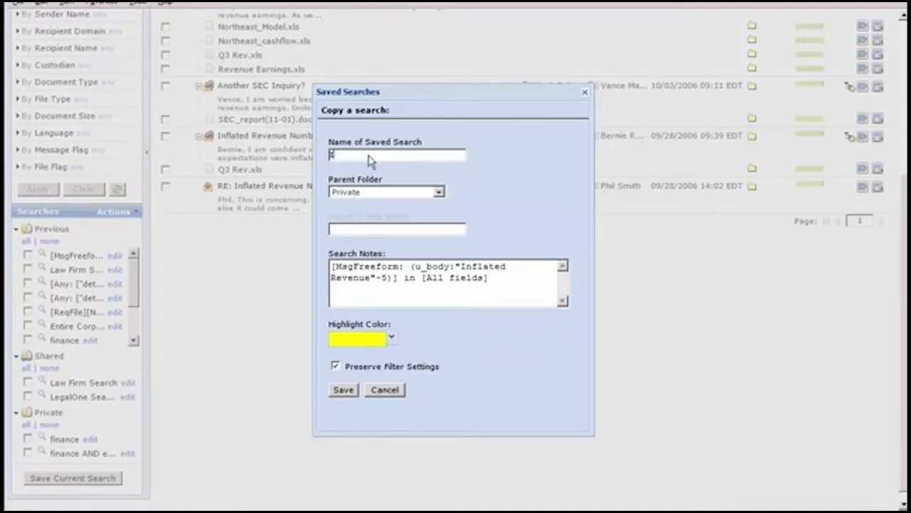
text(Inflated Revenue)
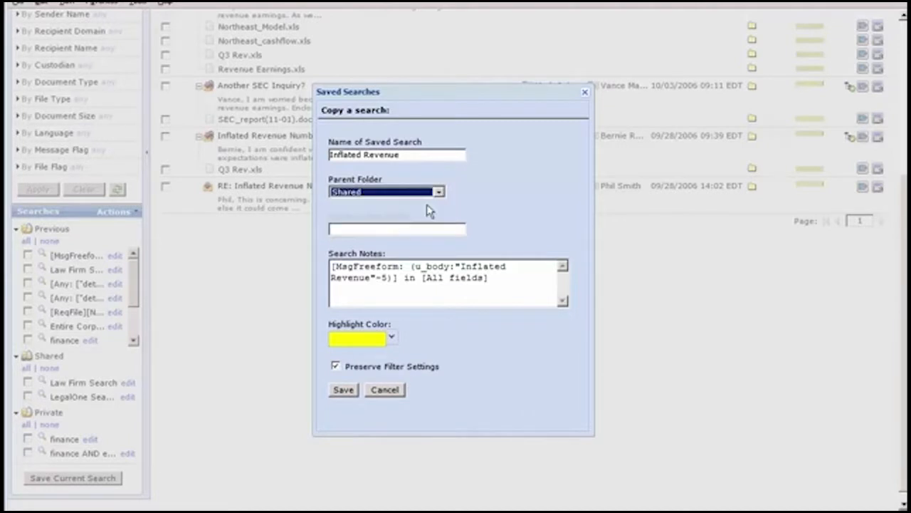
mouse_move(342, 390)
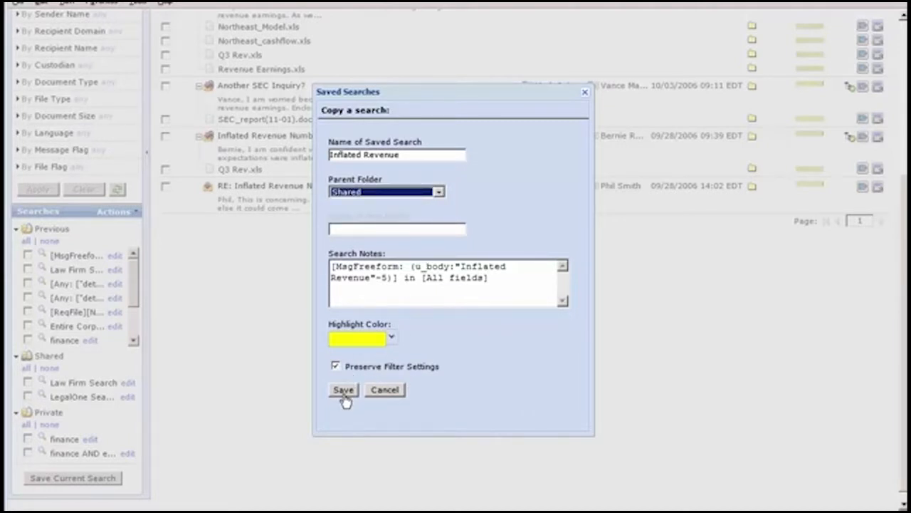
click(343, 389)
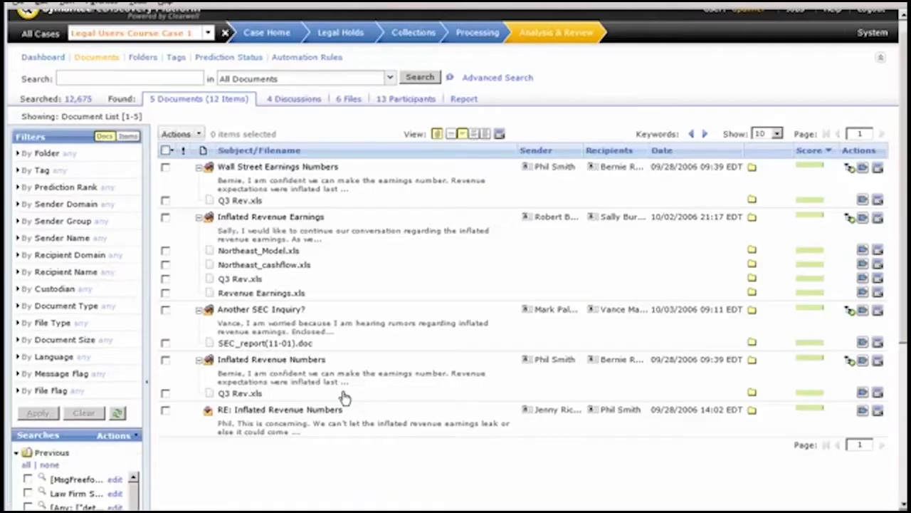
mouse_move(427, 187)
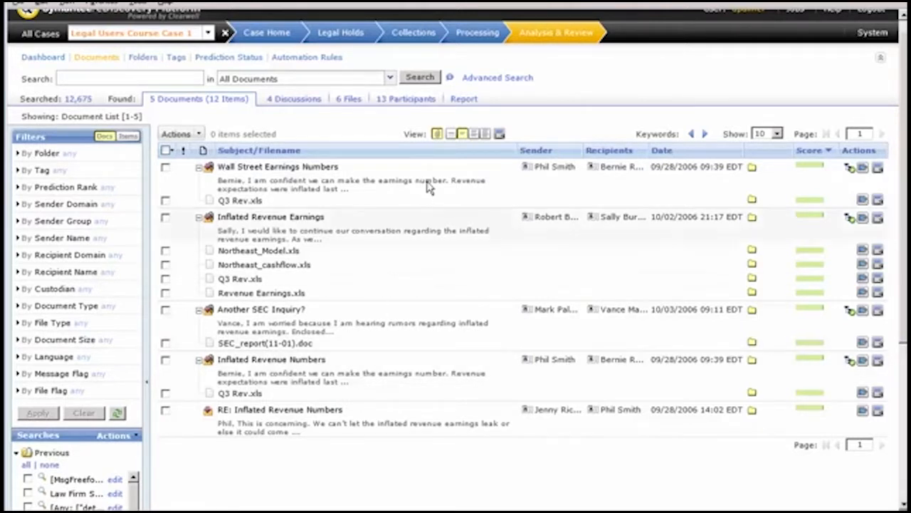
- Reopen the Inflated Revenue search form and place the cursor after its message query
click(497, 77)
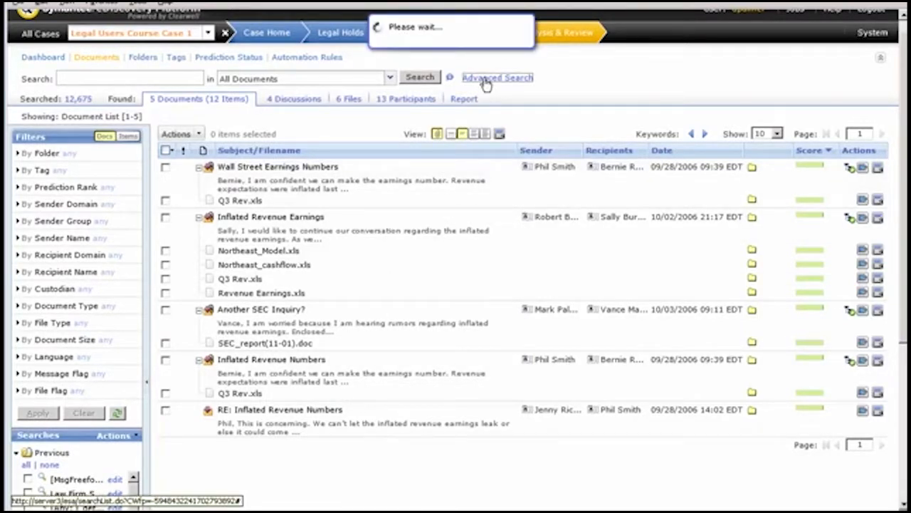
click(497, 77)
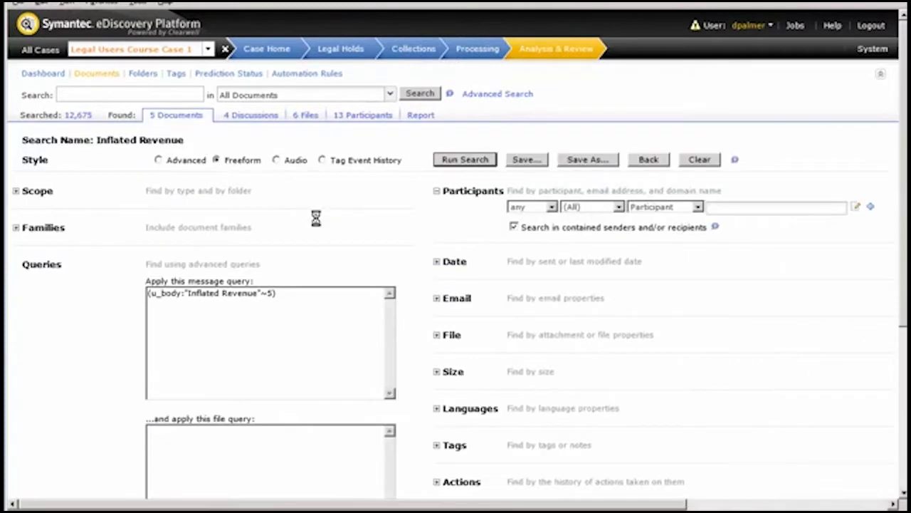
click(465, 158)
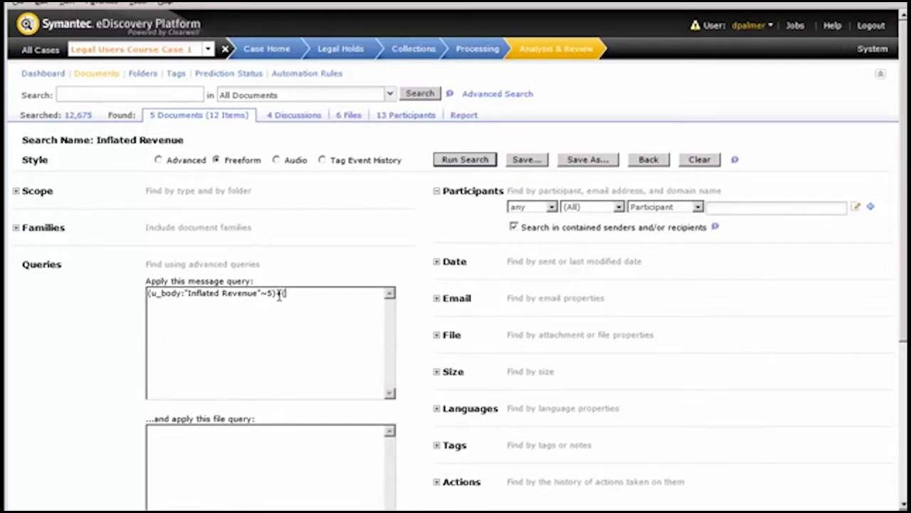
- Append +(u_body:"Southern Range"-u_body:NDA) to the existing message query
text((u_)
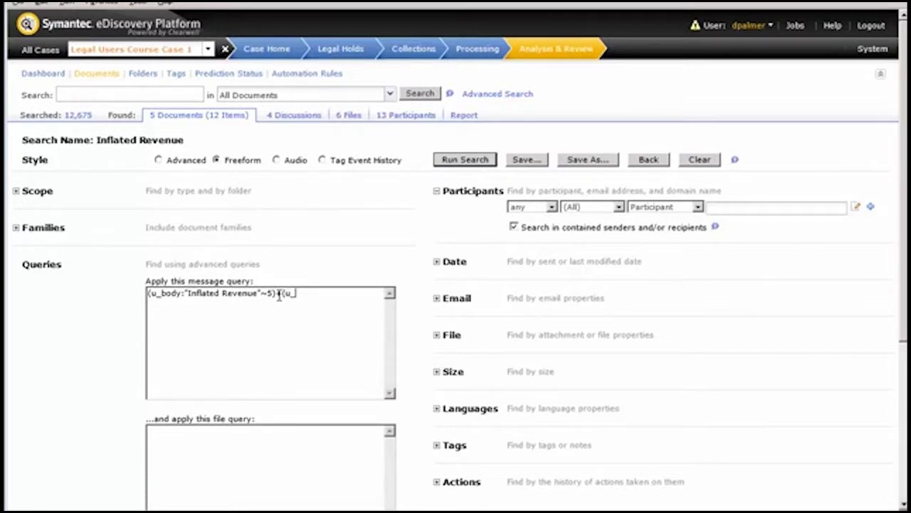
text(body)
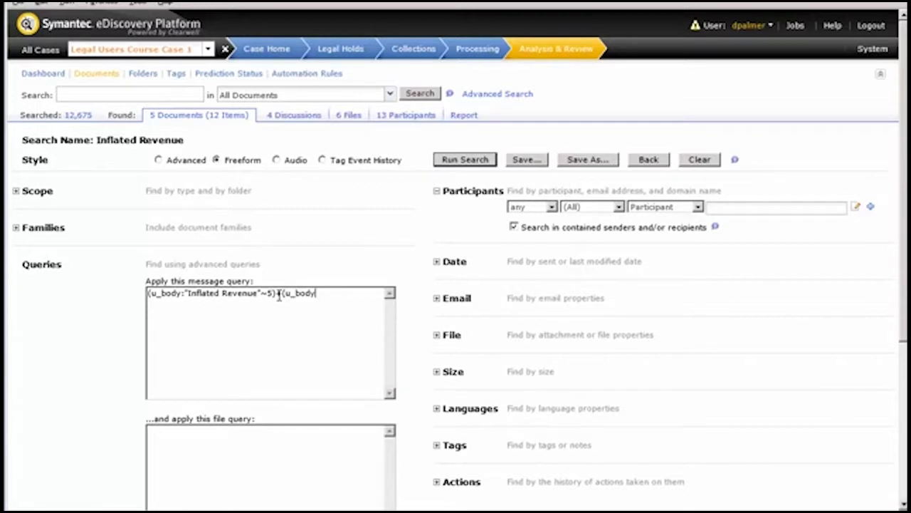
text(:)
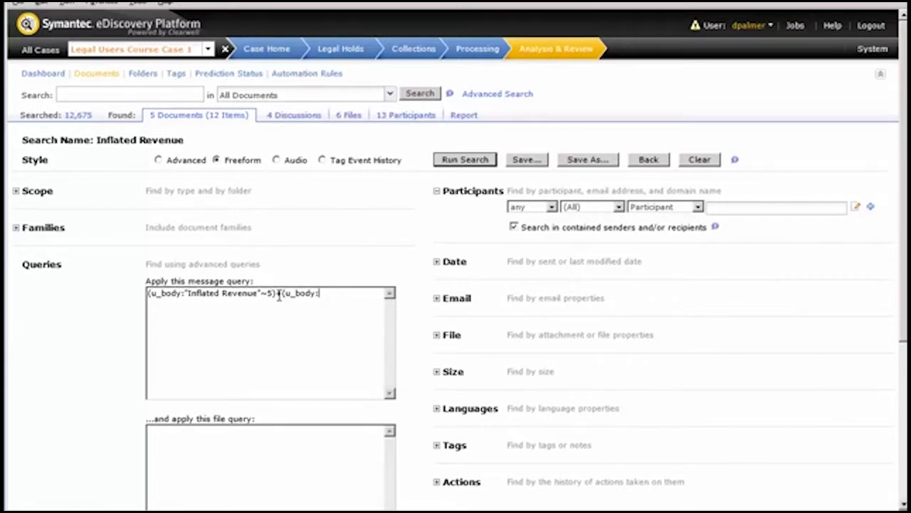
text(Southe)
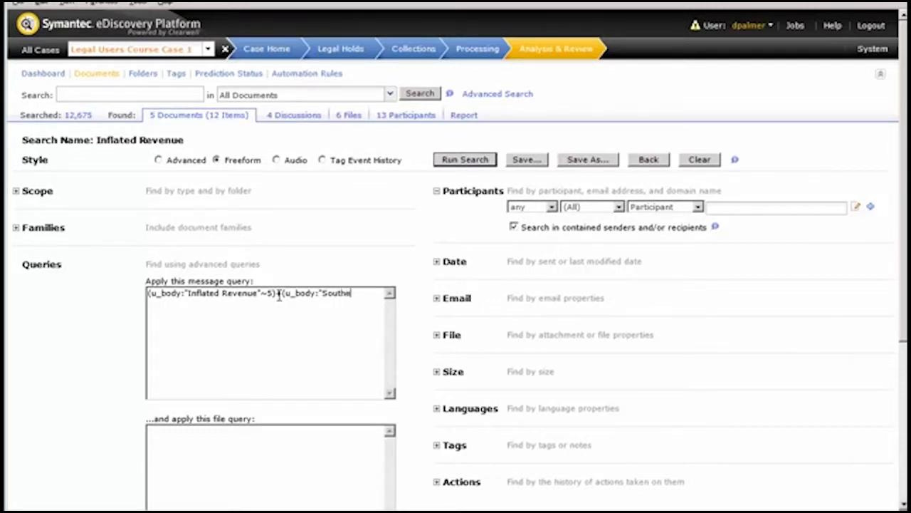
text(rn)
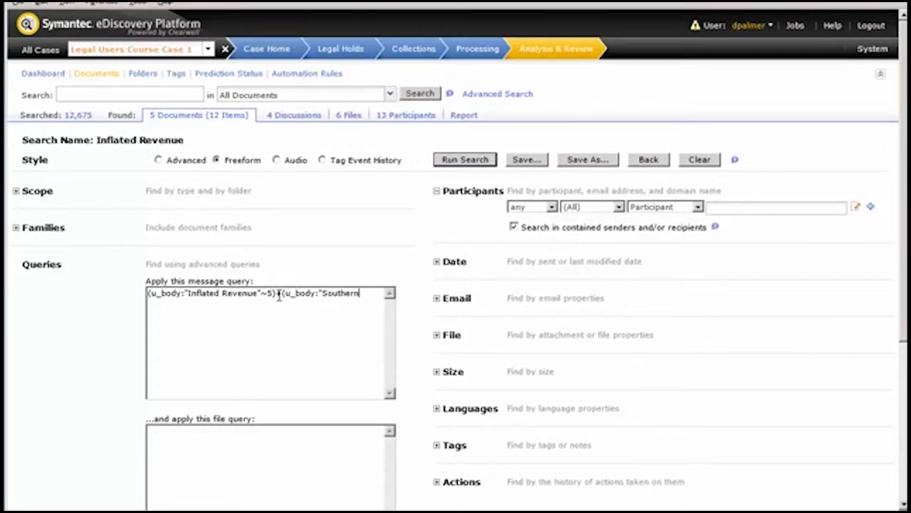
text(Range")
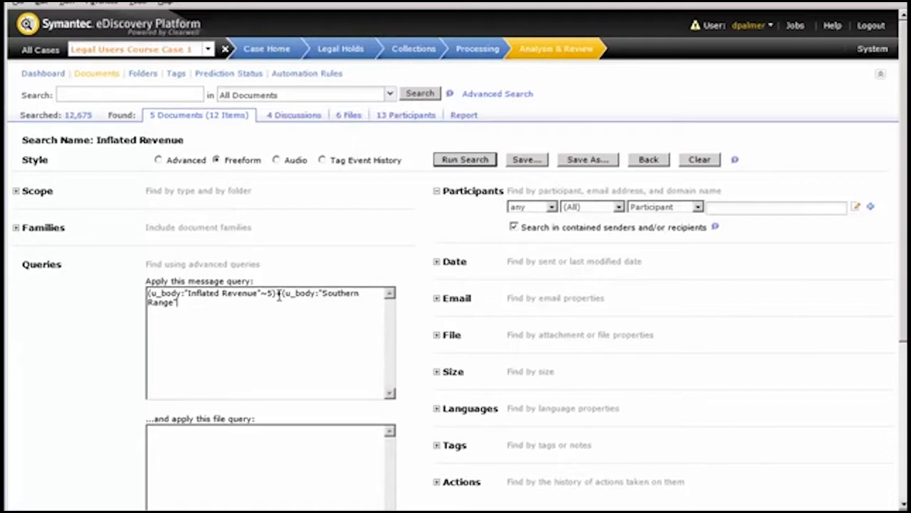
text(~)
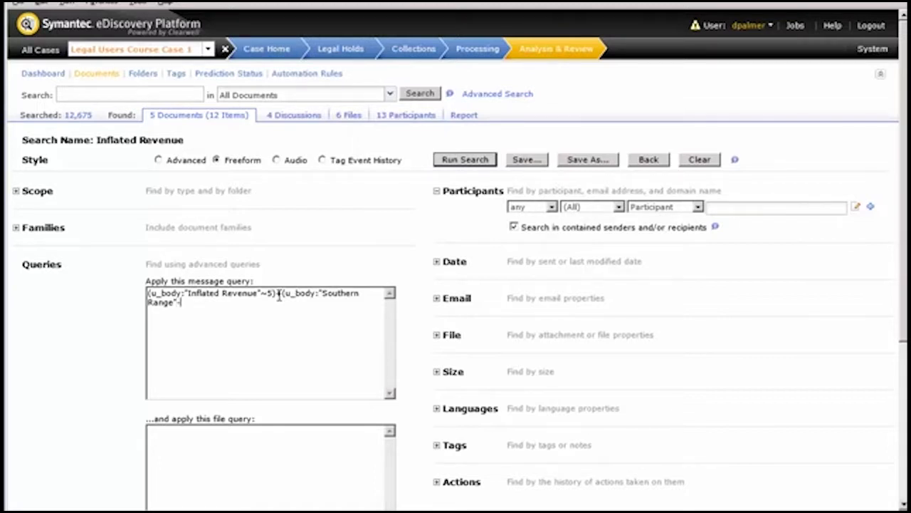
text(u_body)
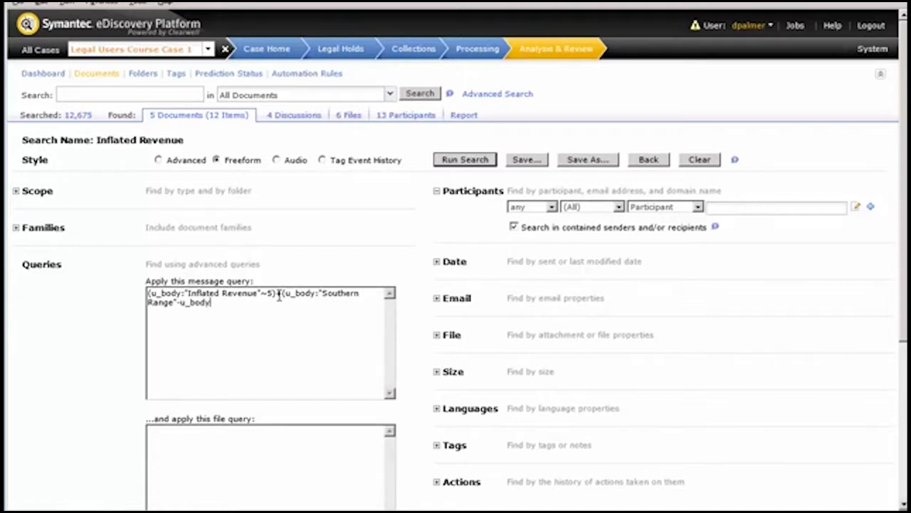
text(N)
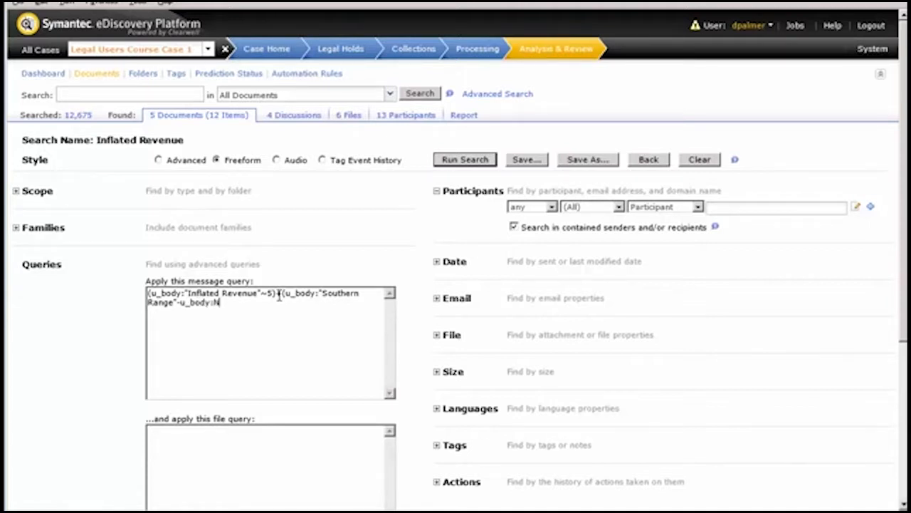
text(DA)
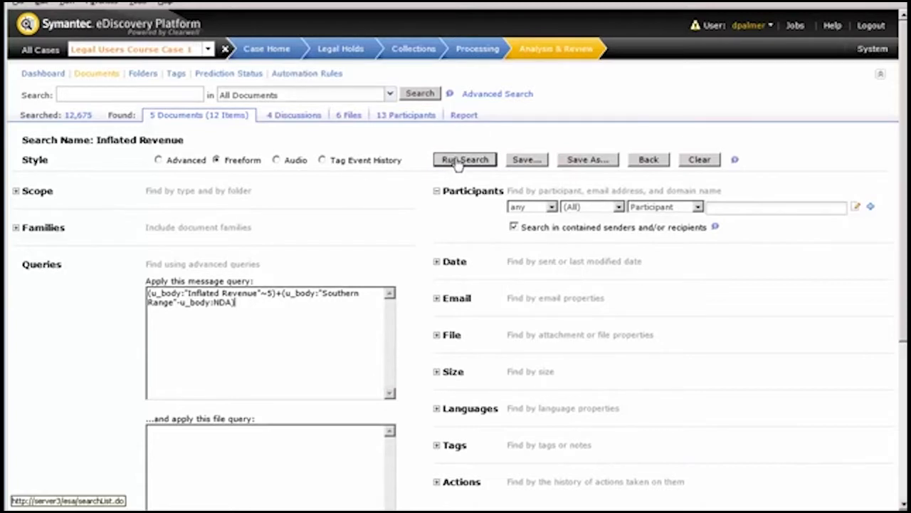
- Run the combined query and scroll the 1,943 document results
click(465, 159)
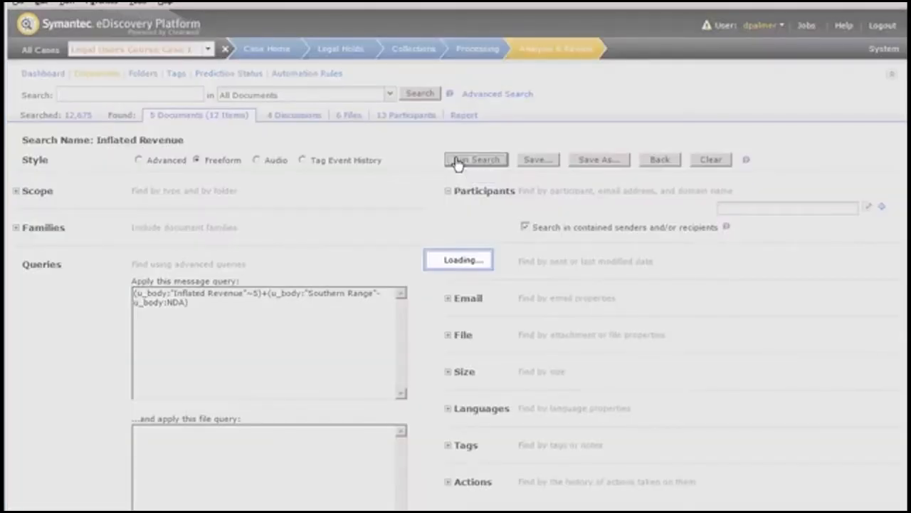
click(475, 159)
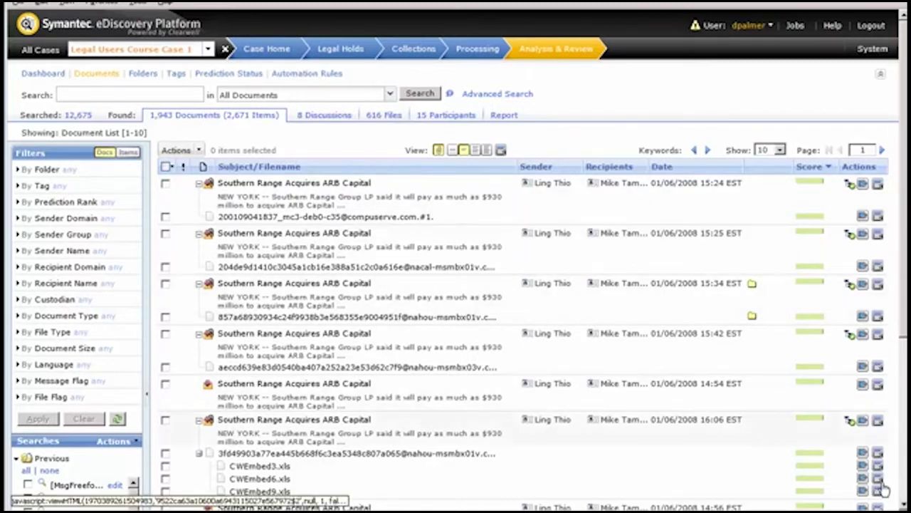
scroll(down, 3)
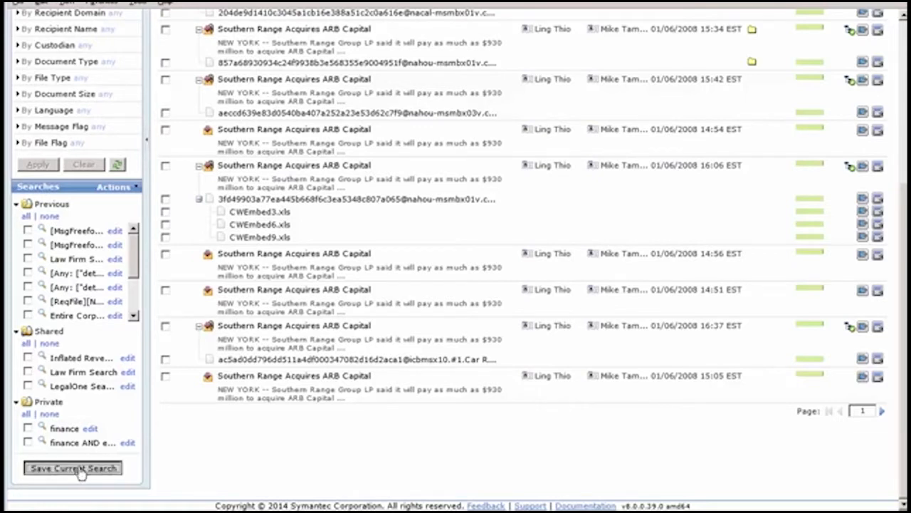
- Save the search as 'Inflated Revenue with Southern Range' in the Shared folder
click(73, 468)
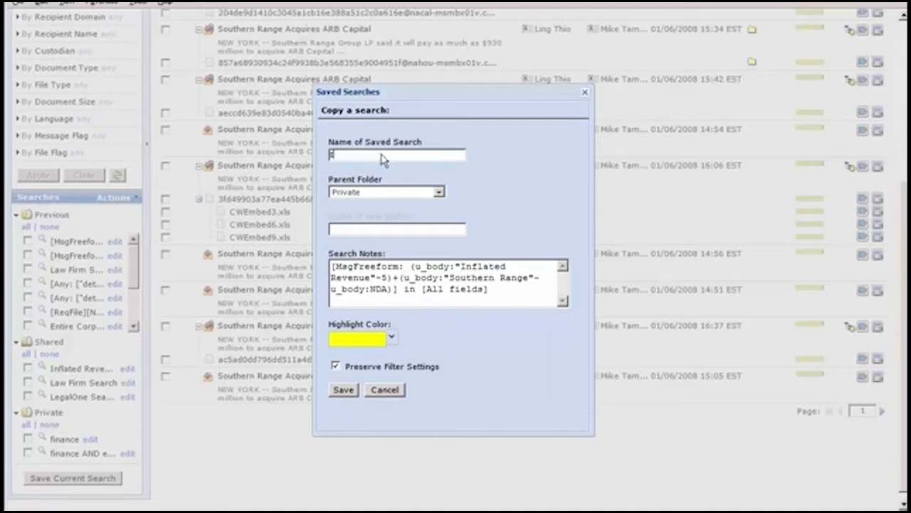
text(Inflated)
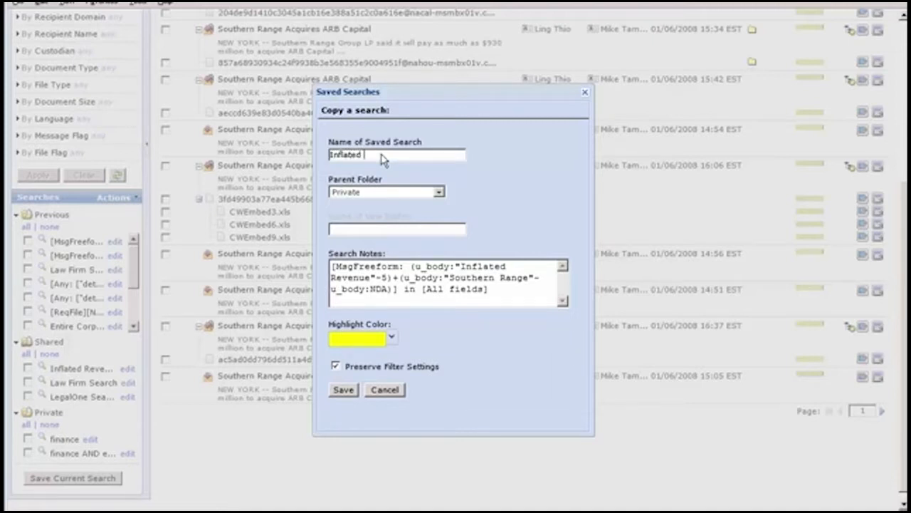
text(Revenue)
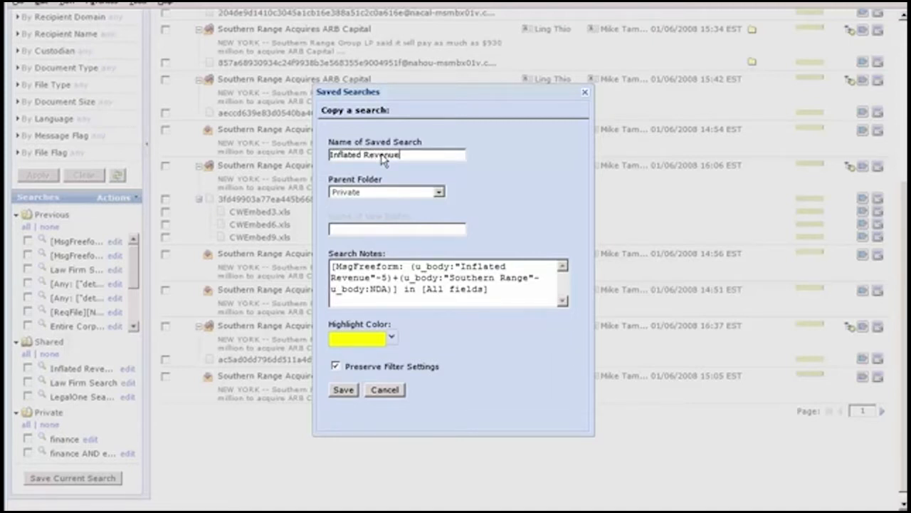
text(with Sou)
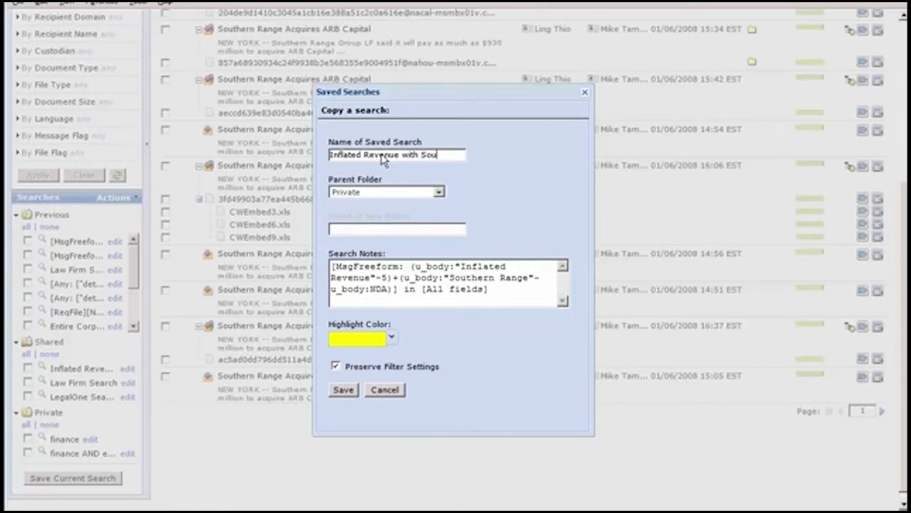
text(thern R)
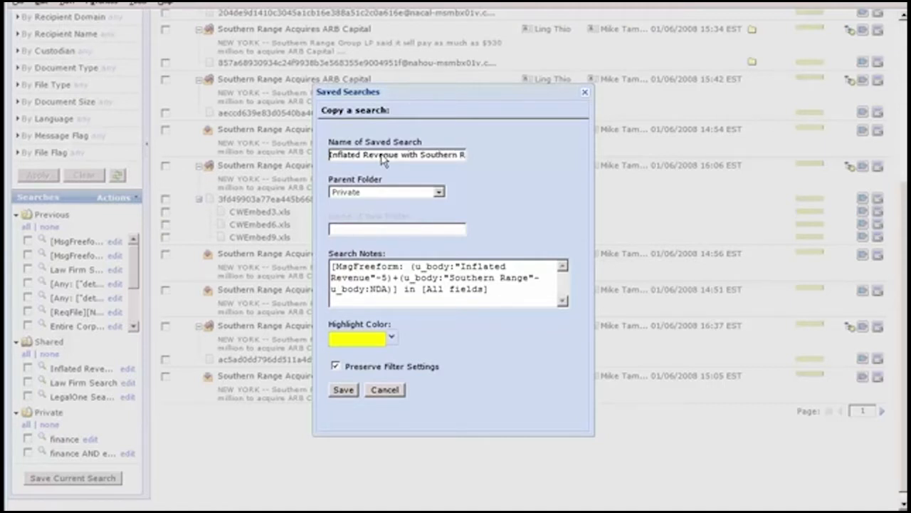
click(397, 154)
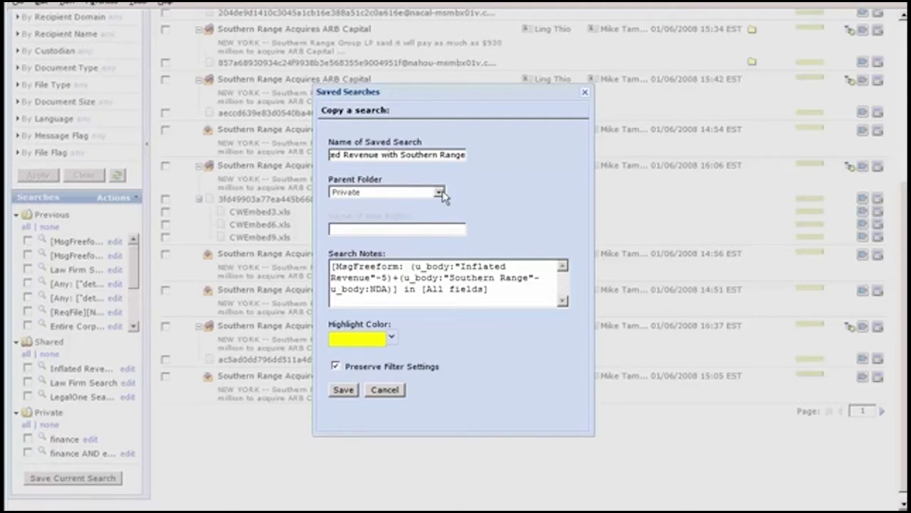
click(439, 191)
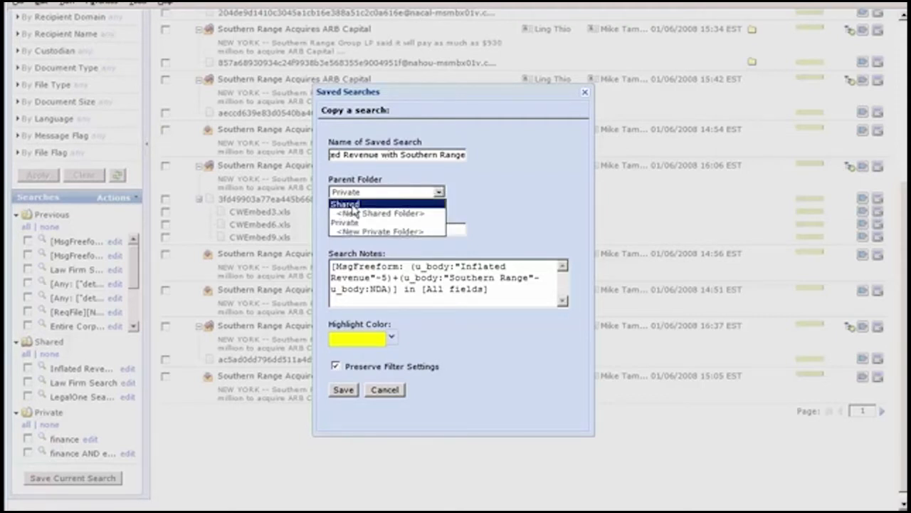
click(352, 205)
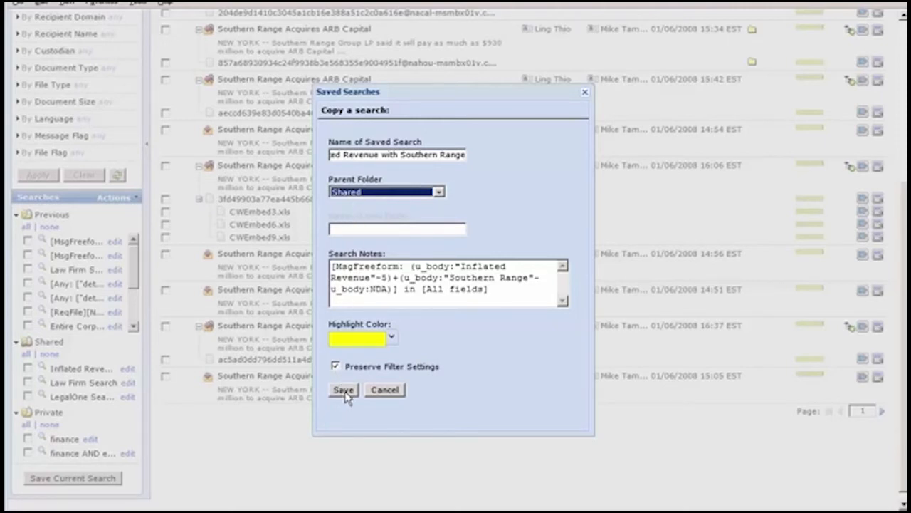
click(343, 390)
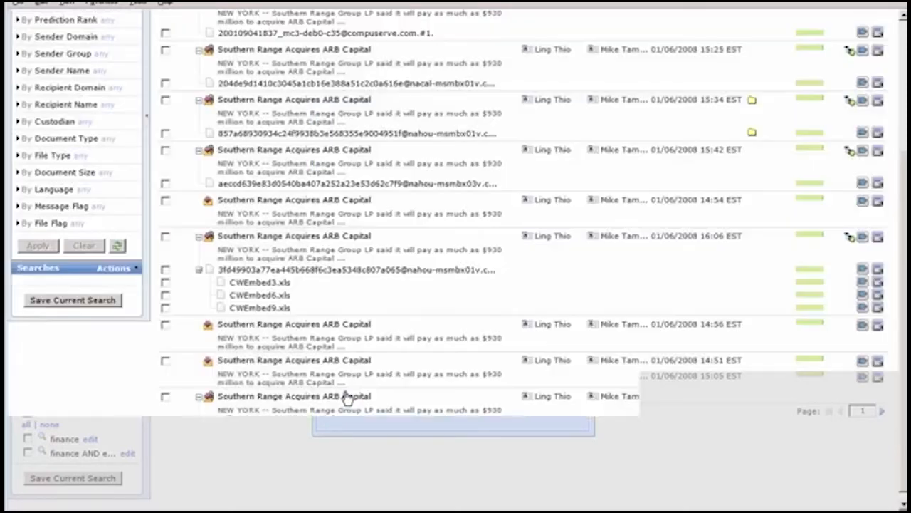